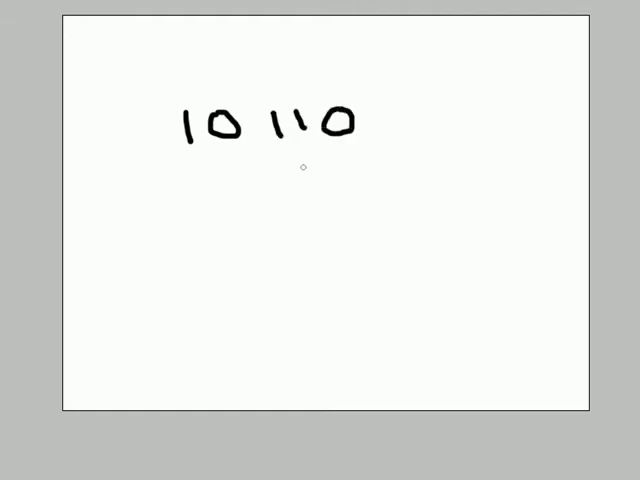
pyautogui.moveTo(228, 180)
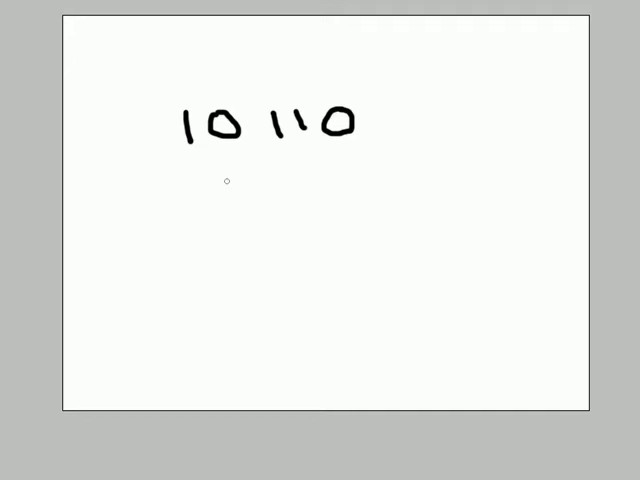
pyautogui.moveTo(120, 186)
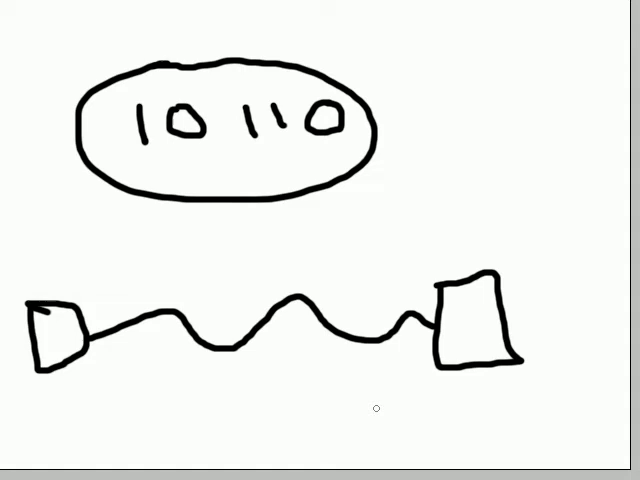
pyautogui.moveTo(176, 452)
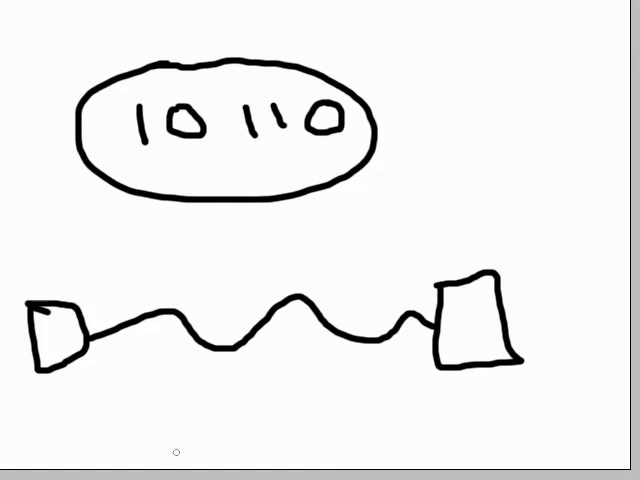
pyautogui.moveTo(76, 402)
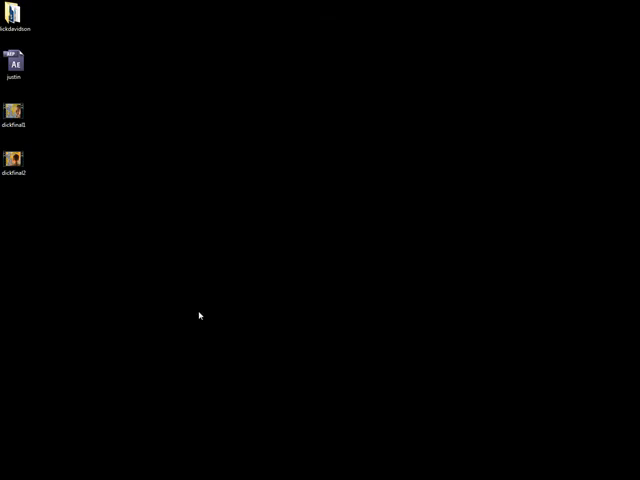
pyautogui.moveTo(158, 360)
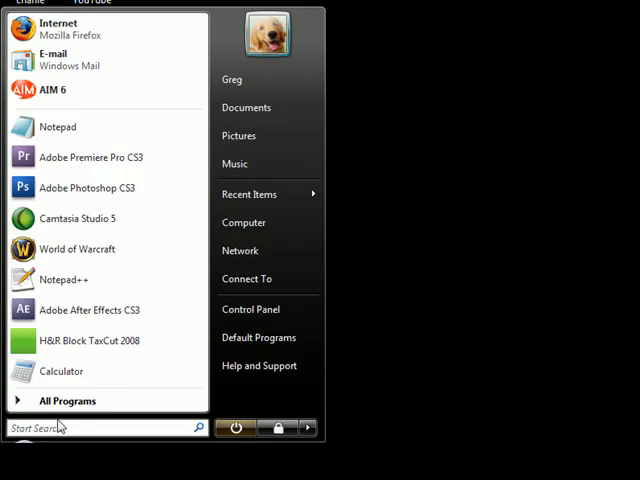
# Launch Command Prompt from the Start menu search with cmd
pyautogui.click(68, 400)
pyautogui.write('cd \\')
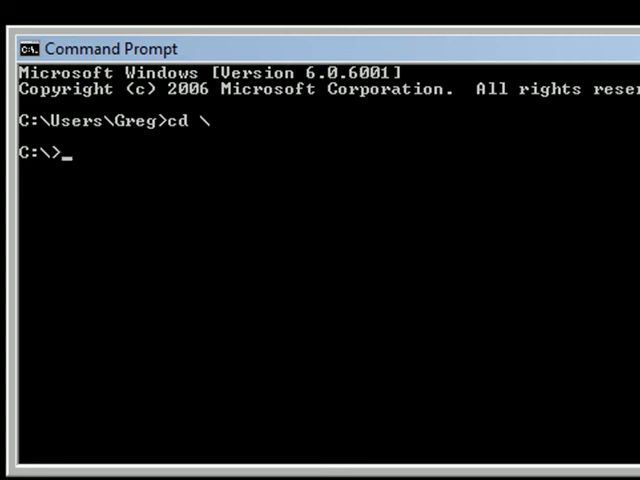
pyautogui.moveTo(128, 76)
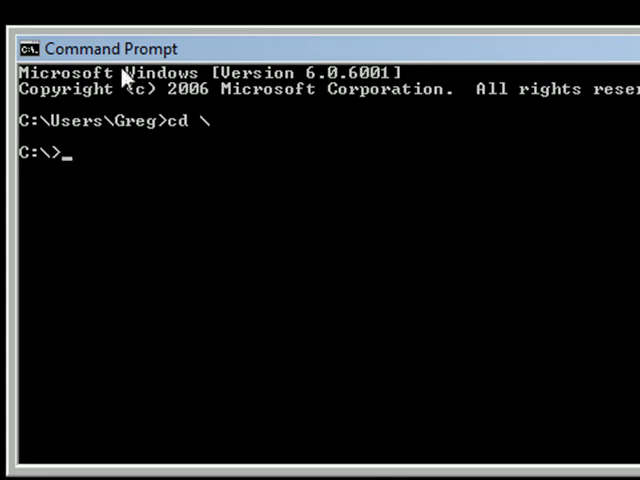
pyautogui.moveTo(238, 162)
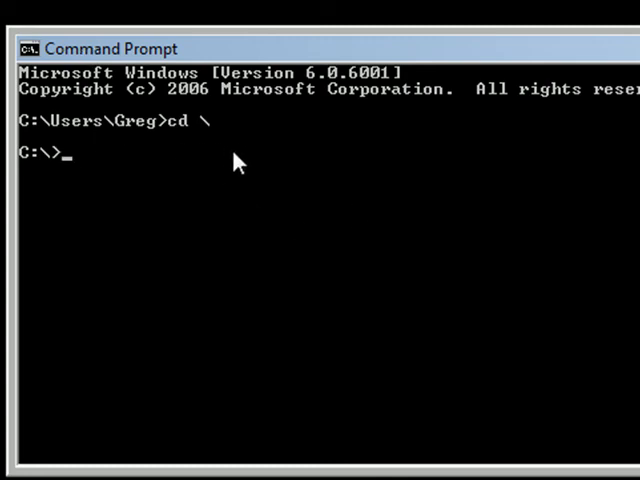
# Change to the root of drive C and enter ipconfig /all at the prompt
pyautogui.write('cd \\')
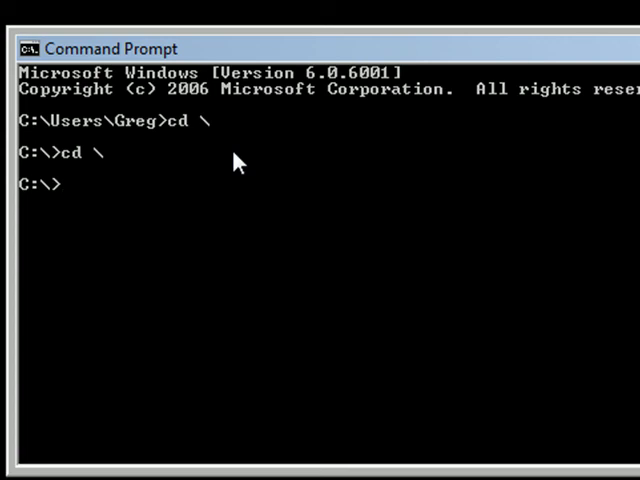
pyautogui.write('ipc')
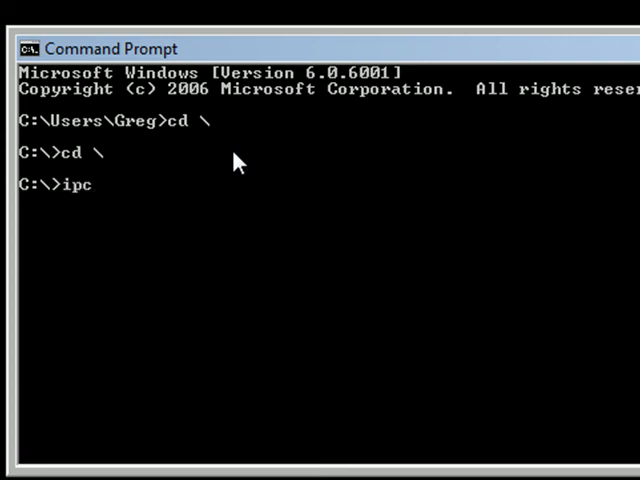
pyautogui.write('onfig')
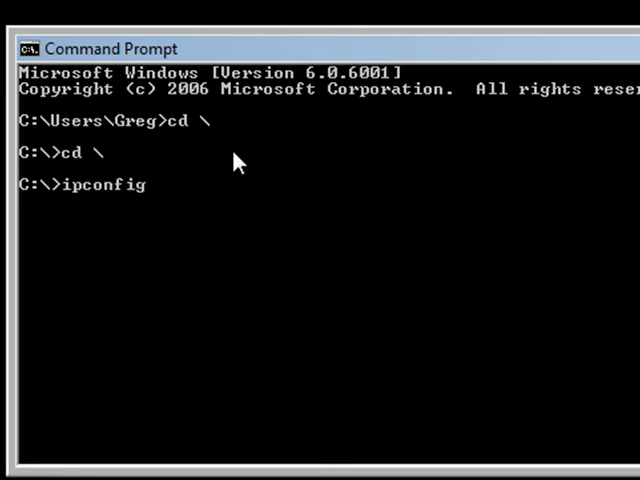
pyautogui.write('/')
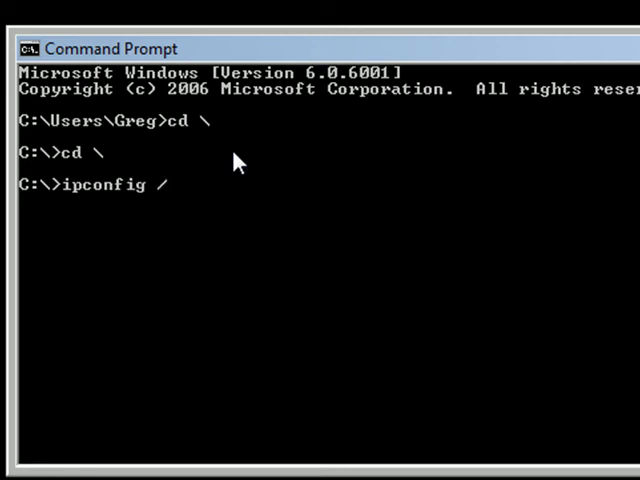
pyautogui.write('all')
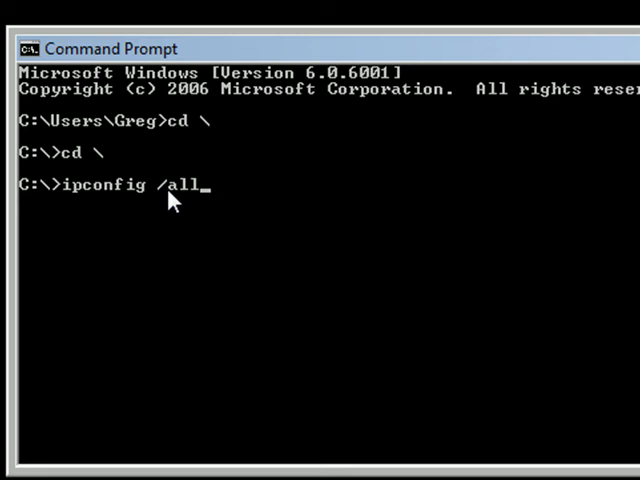
pyautogui.moveTo(256, 190)
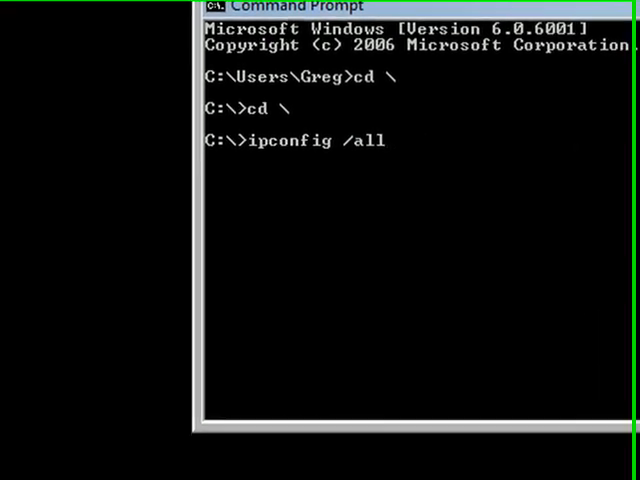
# Run ipconfig /all and review the adapter listing with IPv4, subnet mask and DNS servers
pyautogui.press('Return')
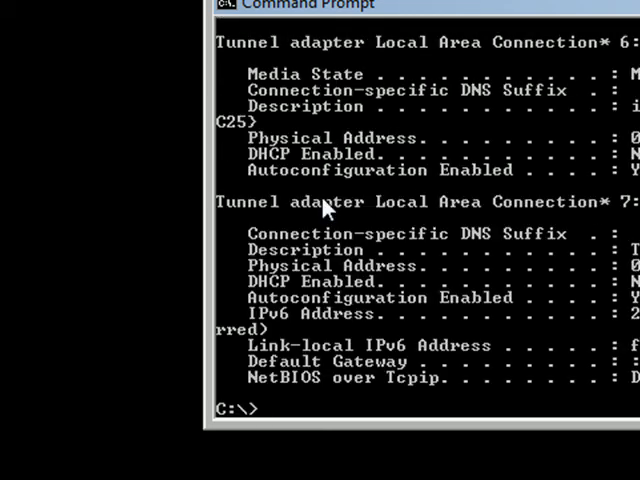
pyautogui.moveTo(432, 296)
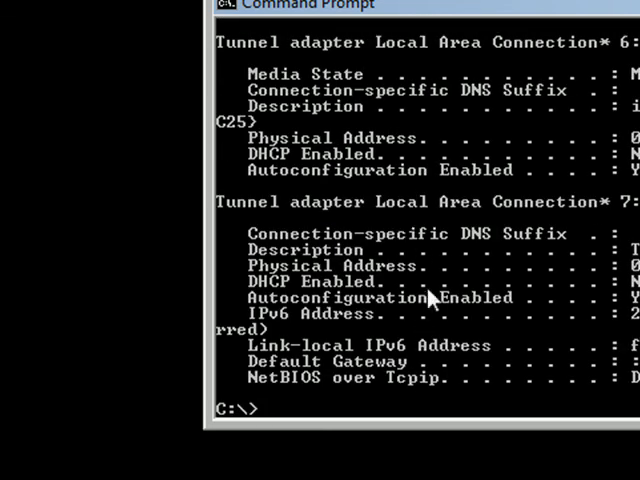
pyautogui.moveTo(470, 200)
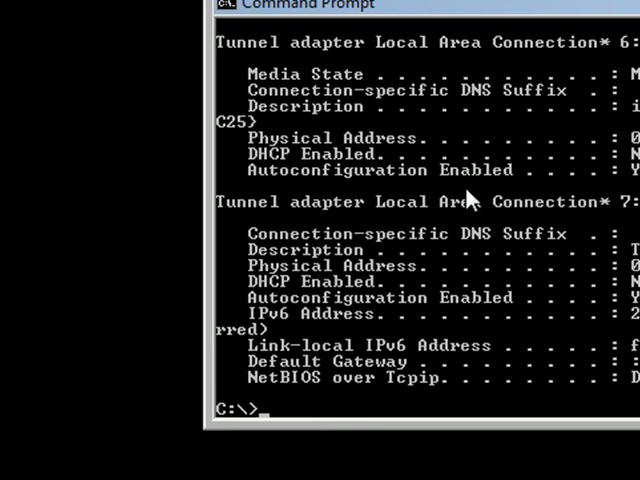
pyautogui.moveTo(612, 212)
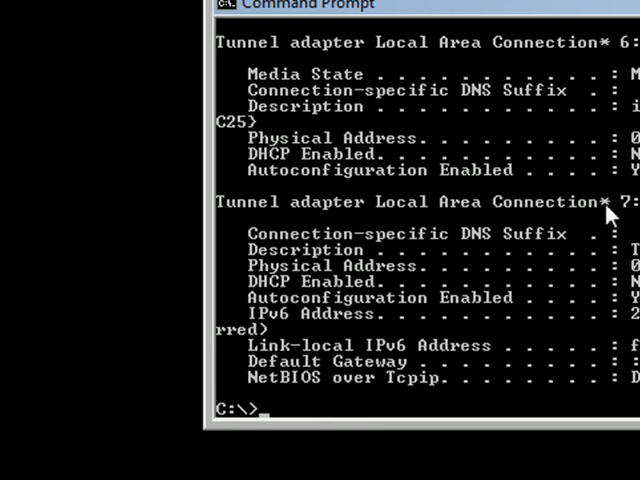
pyautogui.moveTo(390, 140)
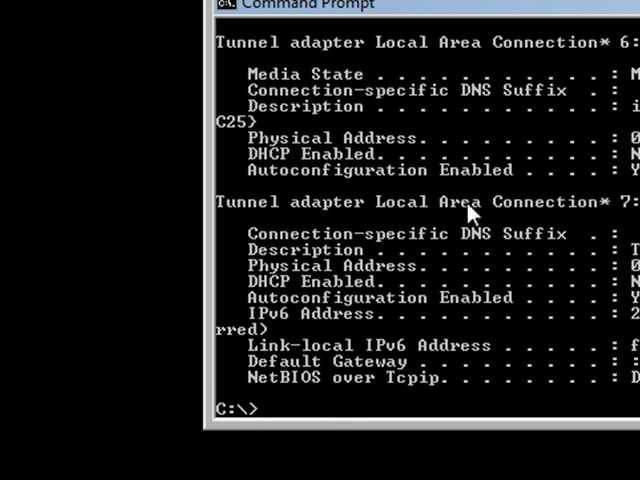
pyautogui.scroll(3)
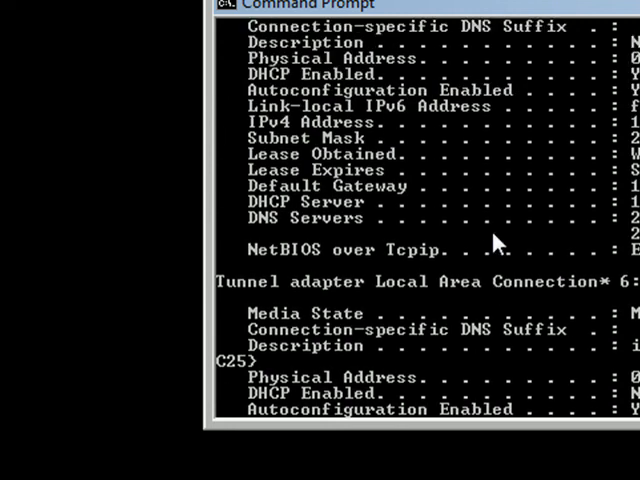
pyautogui.scroll(3)
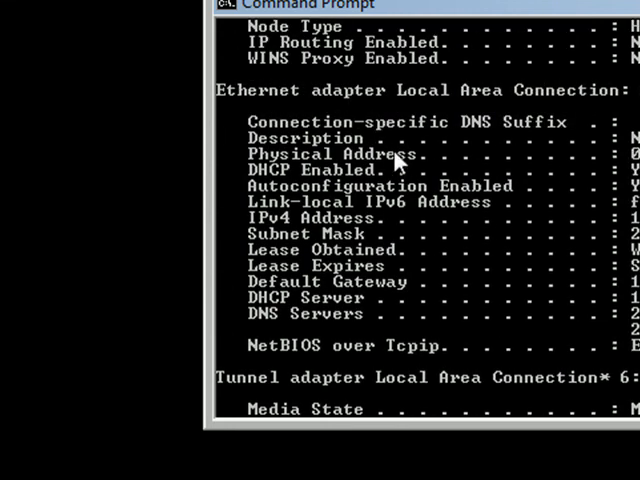
pyautogui.moveTo(336, 164)
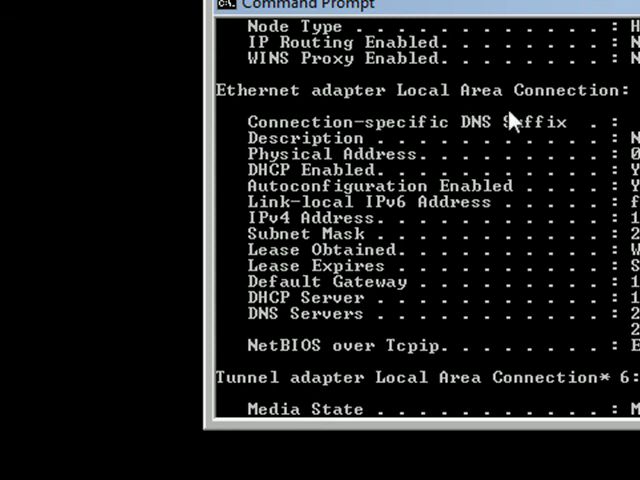
pyautogui.moveTo(464, 120)
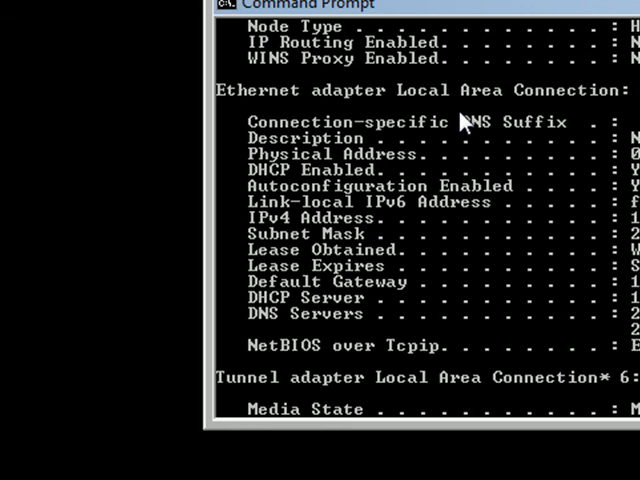
pyautogui.moveTo(478, 112)
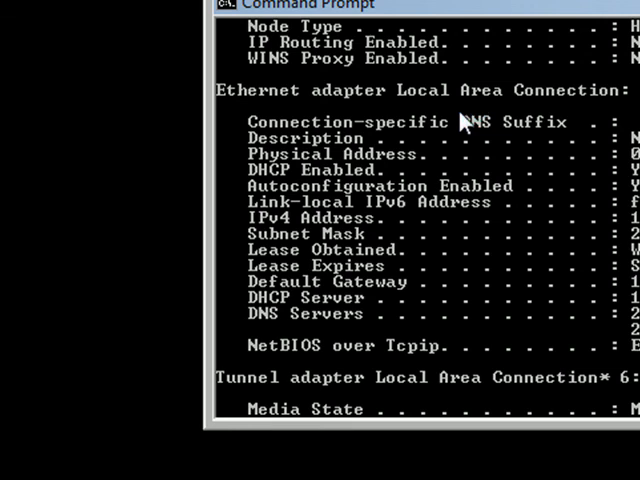
pyautogui.moveTo(460, 118)
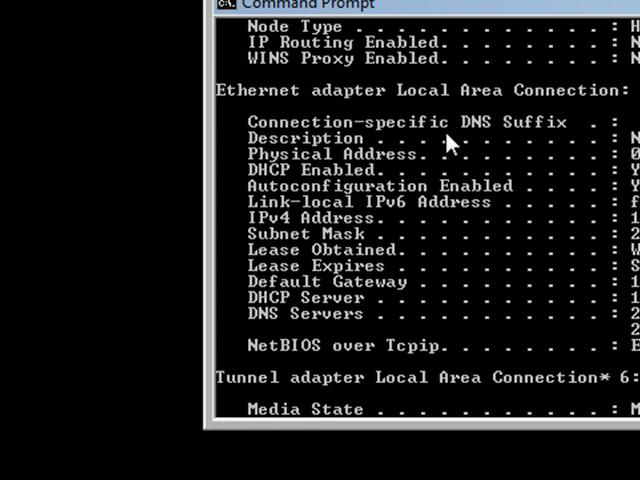
pyautogui.moveTo(358, 164)
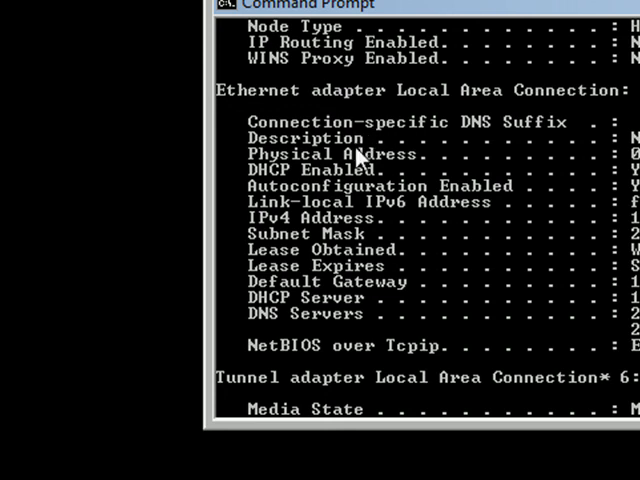
pyautogui.moveTo(356, 160)
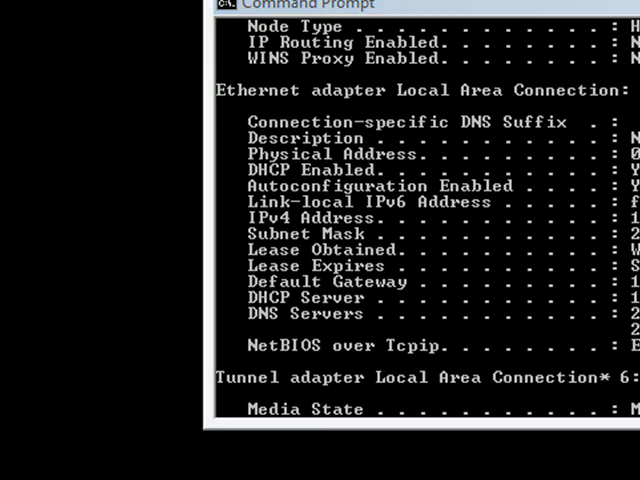